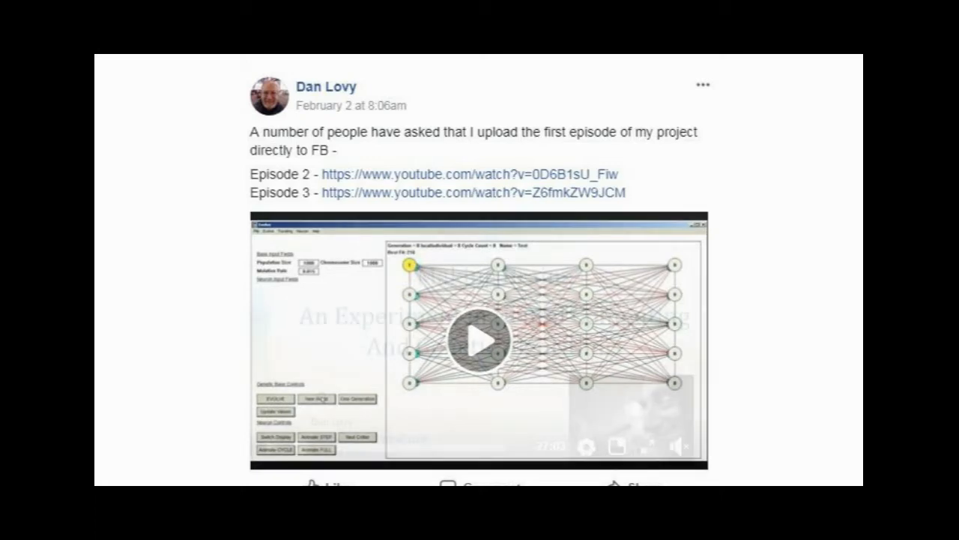
Play Dan Lovy's 'Making Brains' neural computing video from the post's thumbnail
left_click(482, 339)
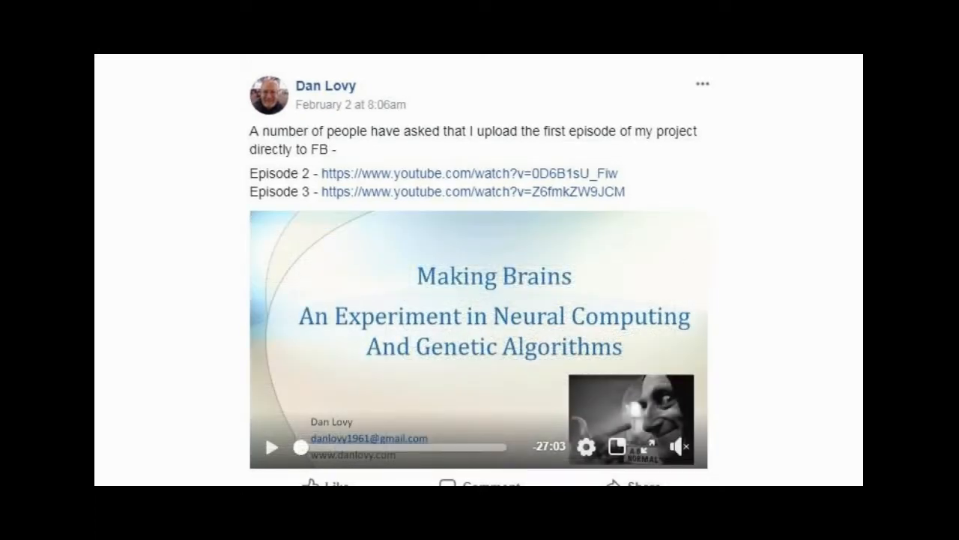